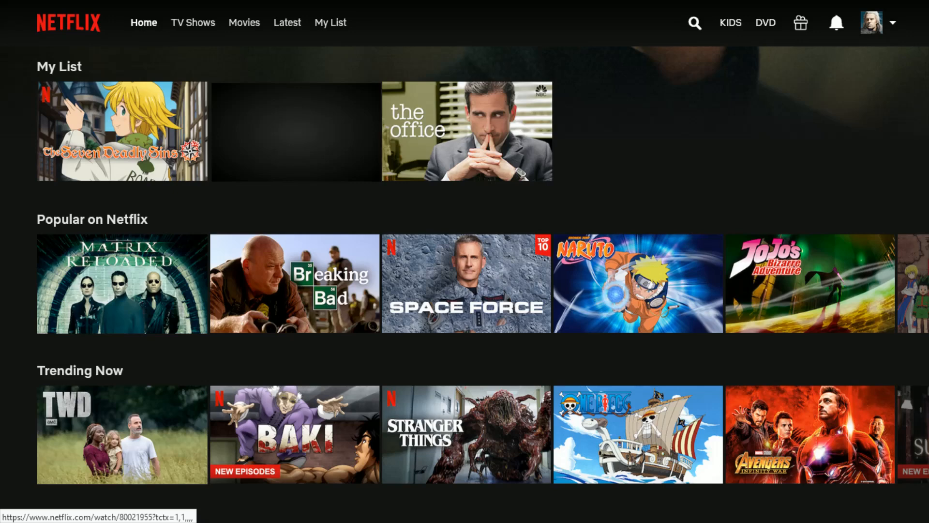
mouse_move(441, 39)
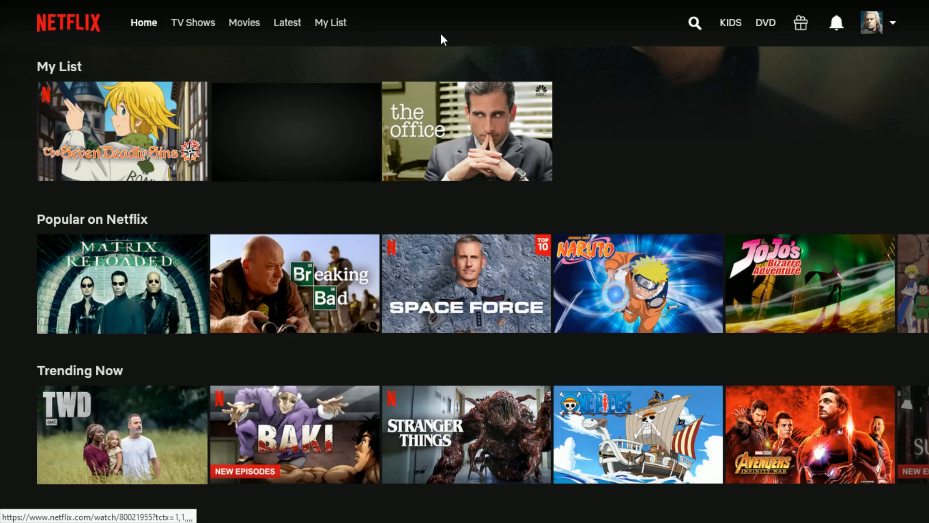
Show the profile menu from the avatar in the top-right of the Netflix home page
click(871, 22)
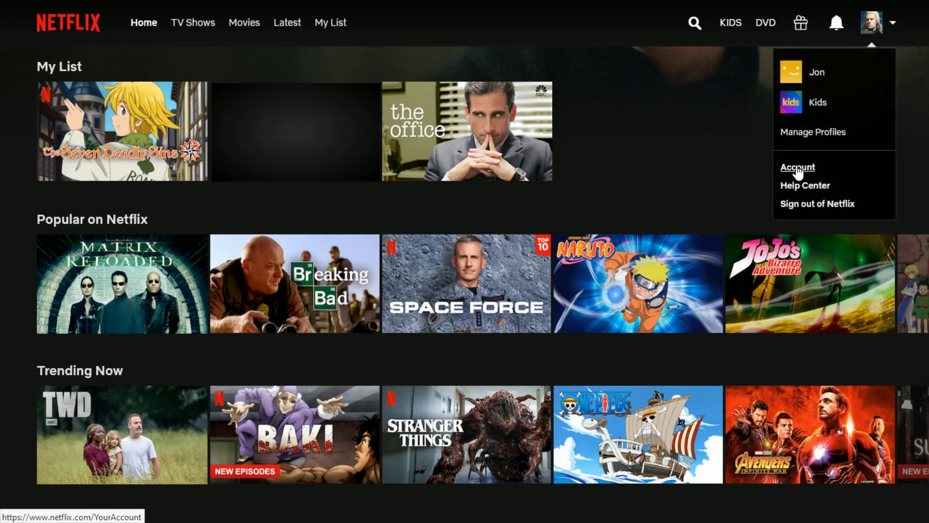
Go to the Account page and expand the Jon (yellow smiley-avatar) profile's settings
click(797, 166)
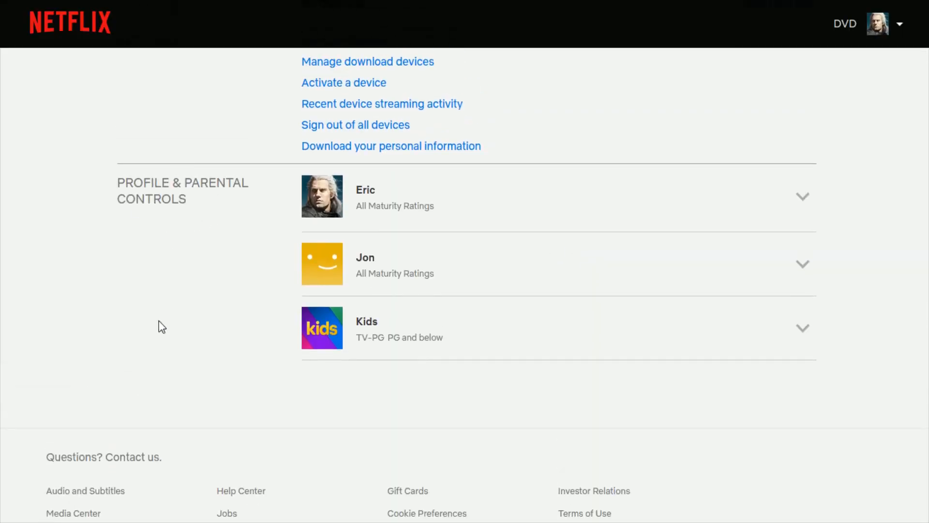
mouse_move(200, 377)
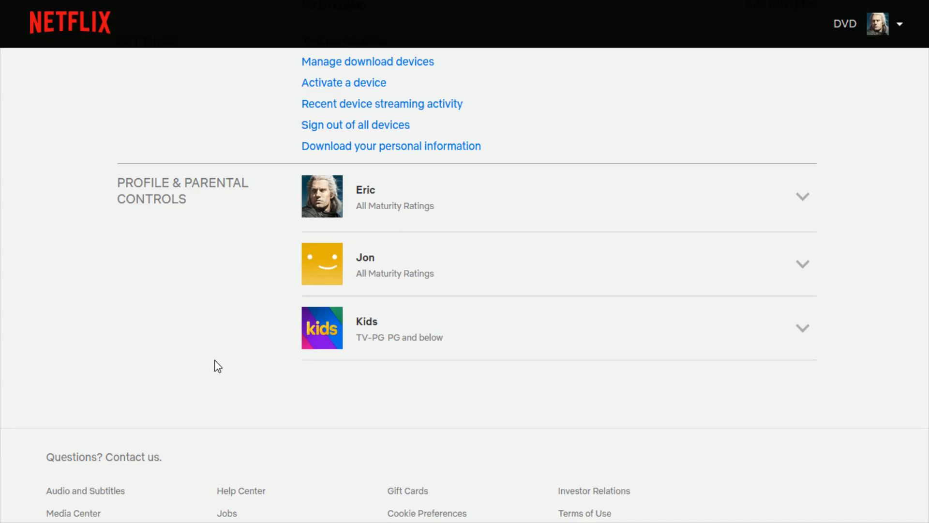
mouse_move(378, 265)
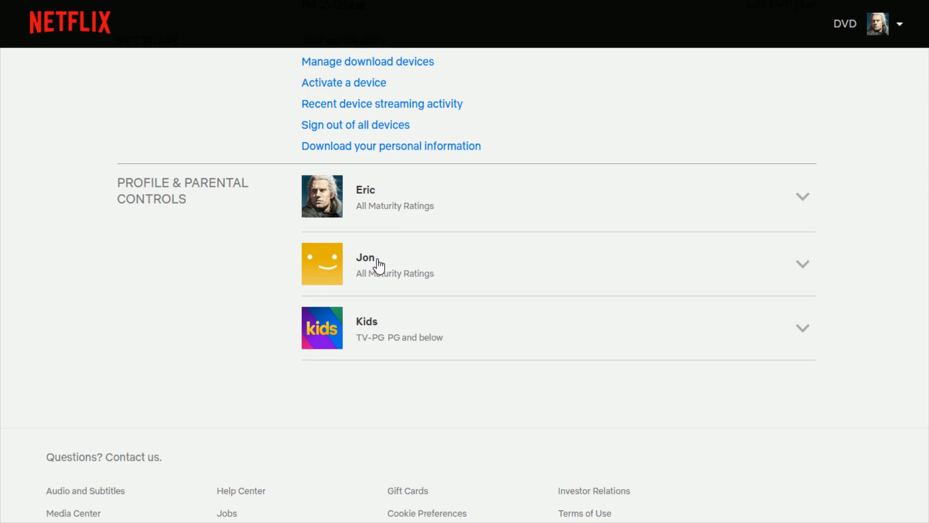
mouse_move(770, 290)
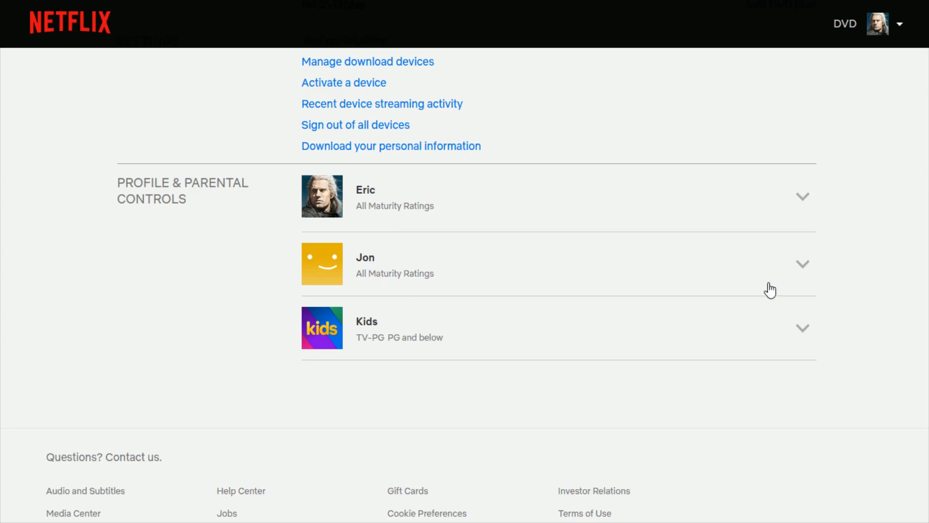
mouse_move(354, 281)
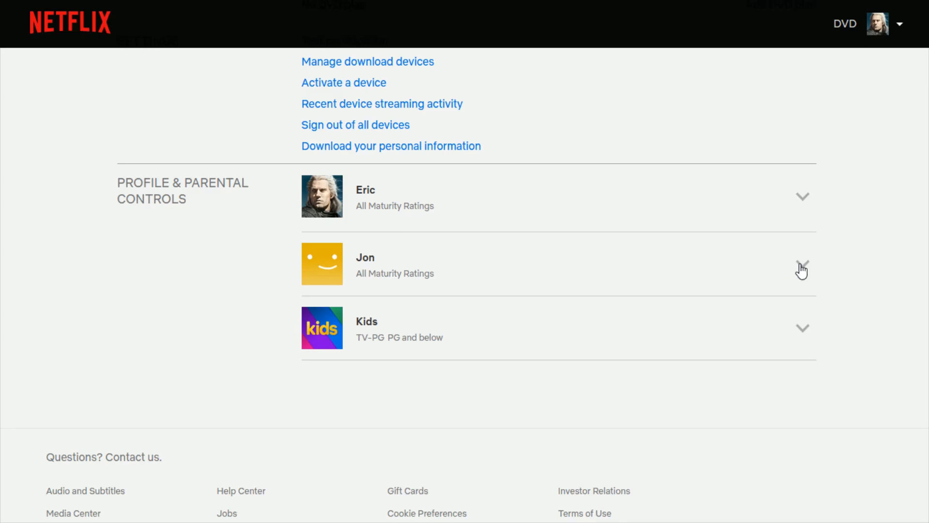
click(802, 264)
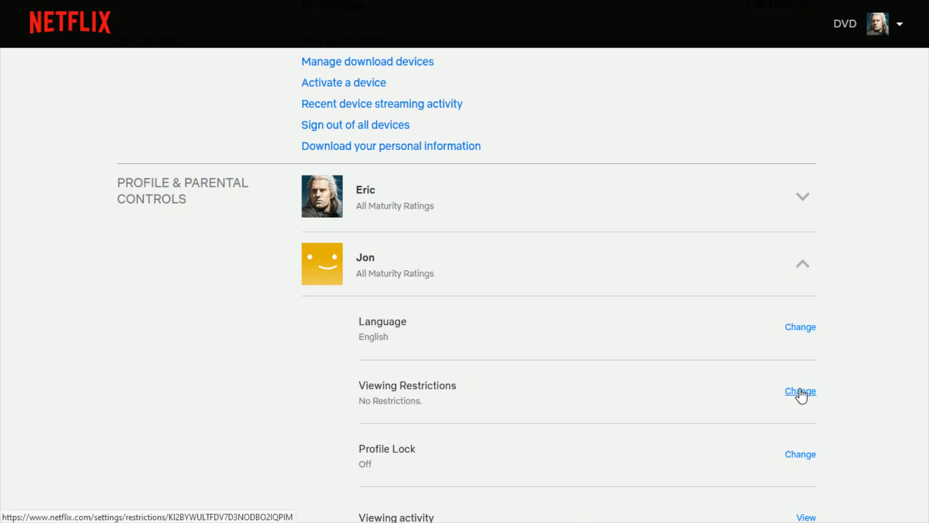
Enter Jon's Viewing Restrictions, confirming the account password to continue
click(800, 391)
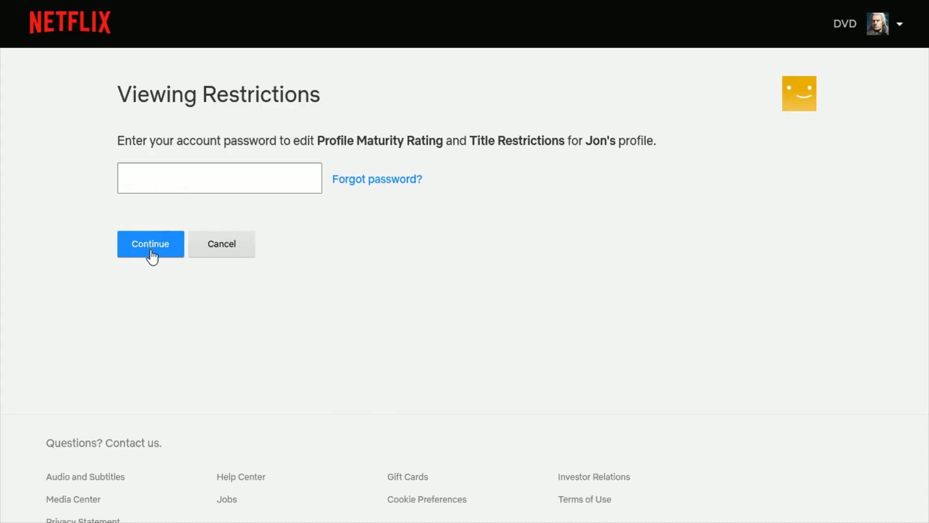
click(150, 243)
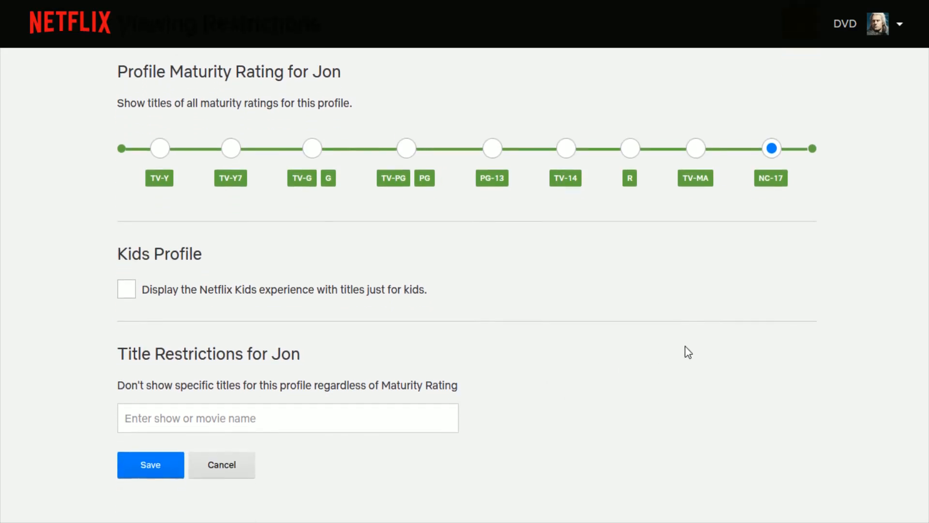
mouse_move(340, 129)
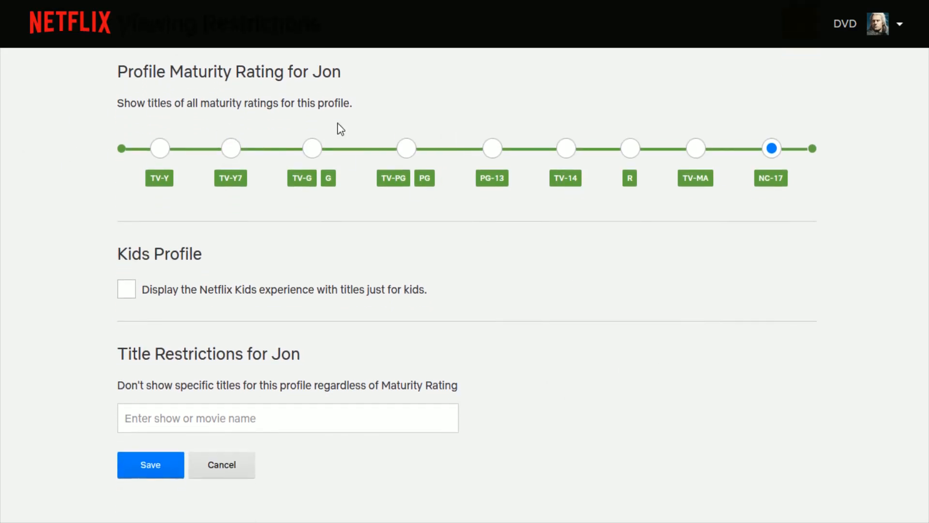
mouse_move(667, 170)
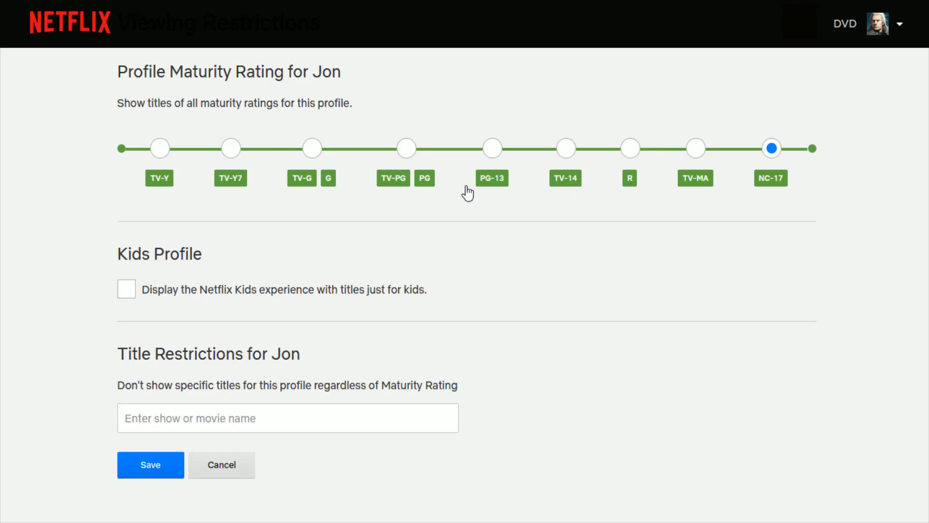
scroll(down, 3)
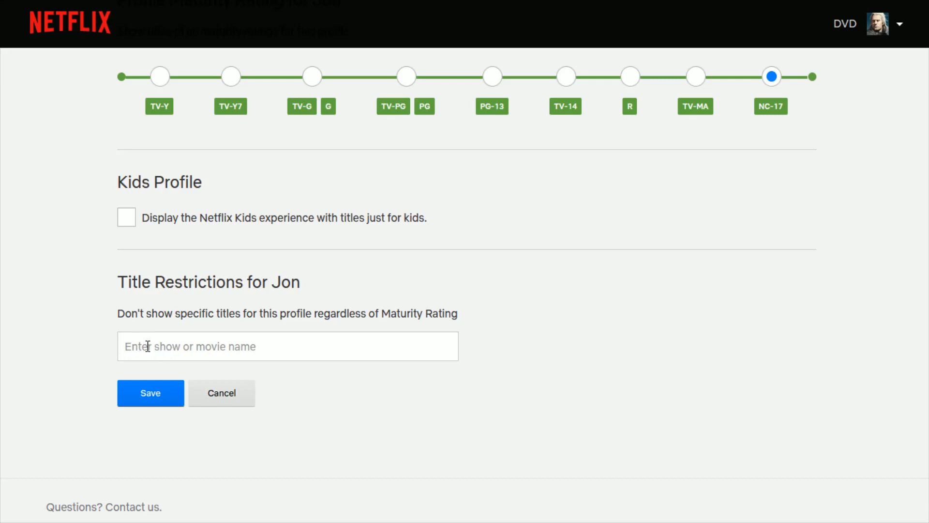
text(breakin)
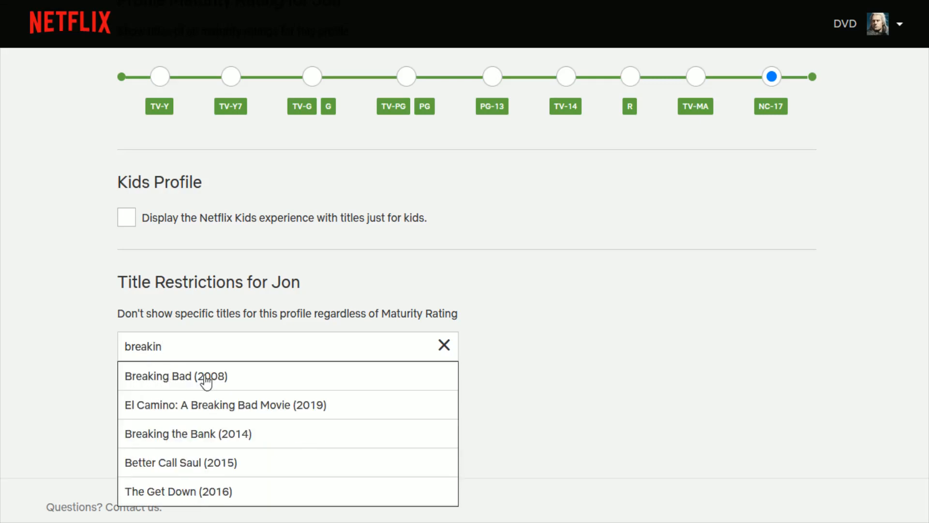
Add Breaking Bad (2008) to Jon's Title Restrictions list from the suggestions
click(175, 376)
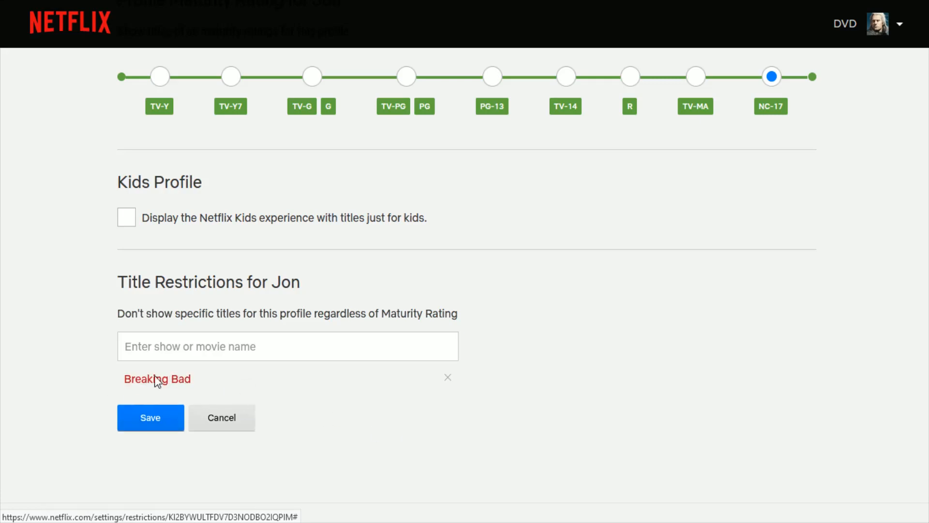
mouse_move(298, 377)
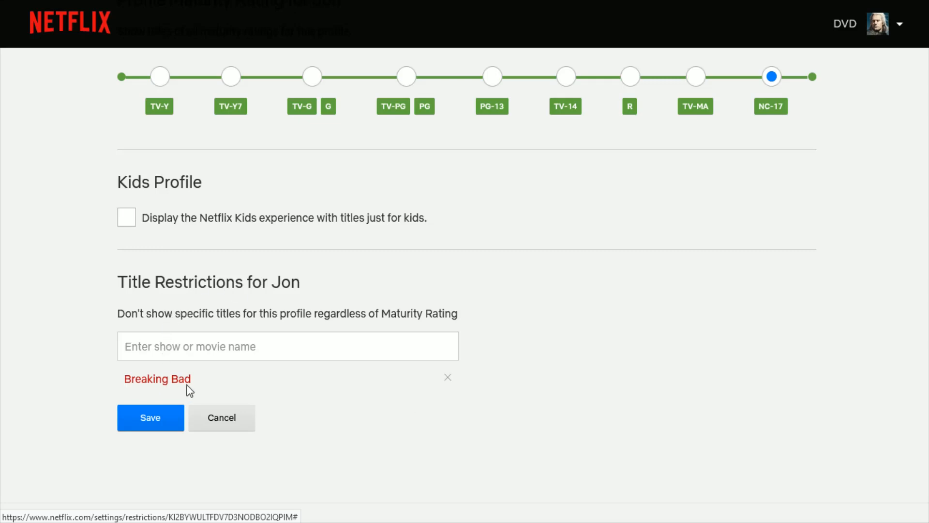
mouse_move(188, 396)
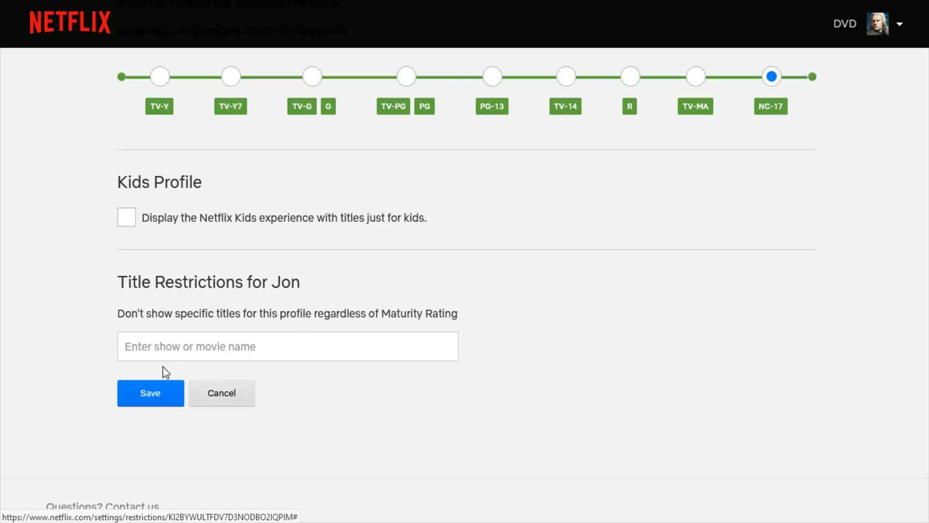
mouse_move(282, 395)
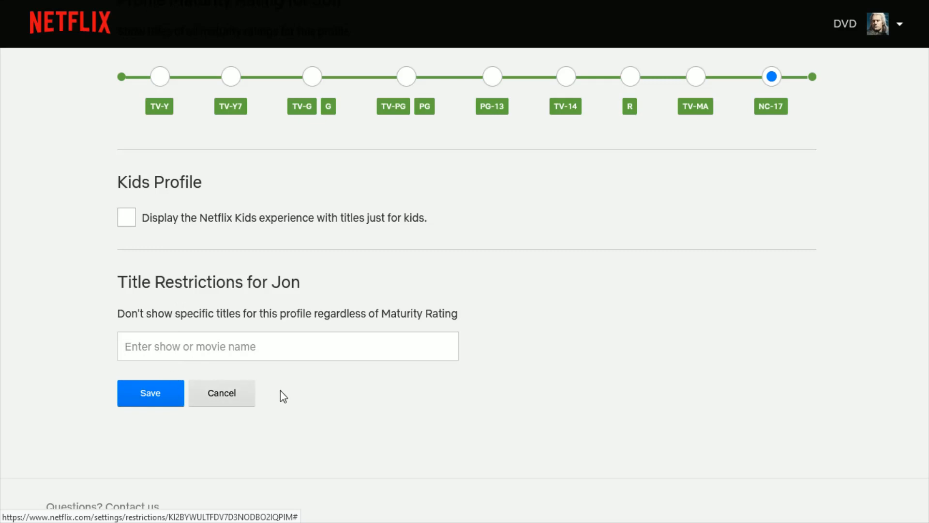